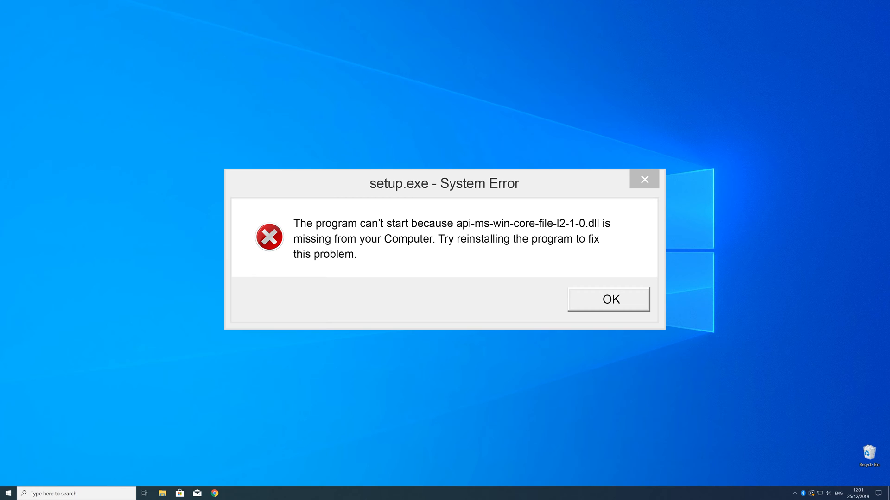
- Acknowledge the setup.exe System Error about the missing api-ms-win-core DLL
{"action": "left_click", "coordinate": [608, 299]}
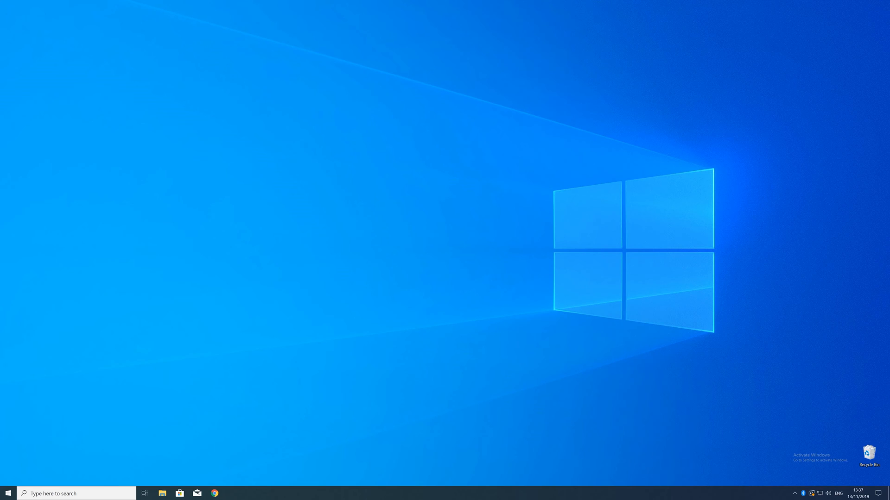
{"action": "mouse_move", "coordinate": [566, 317]}
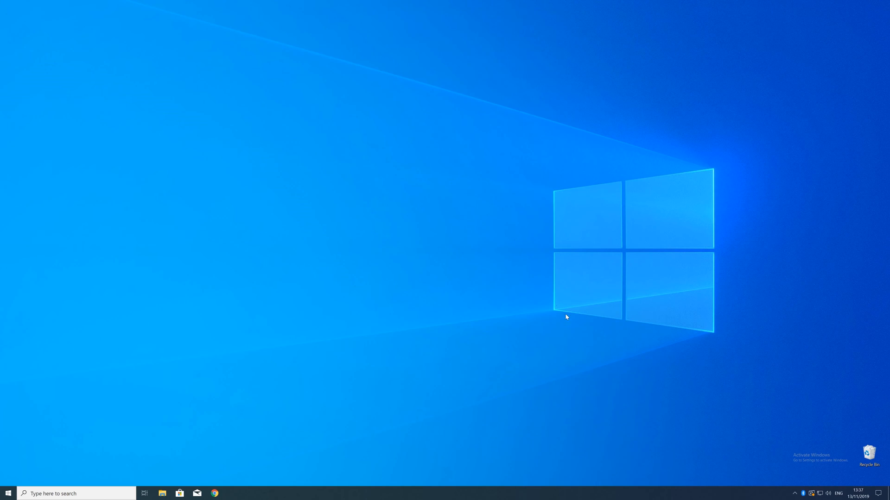
- Show the System page in Settings and confirm the 64-bit, x64-based system type
{"action": "right_click", "coordinate": [7, 493]}
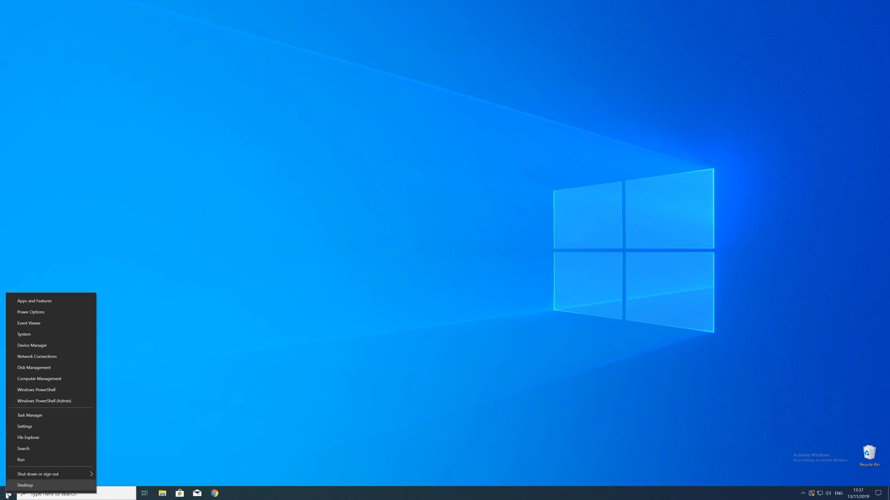
{"action": "mouse_move", "coordinate": [24, 410]}
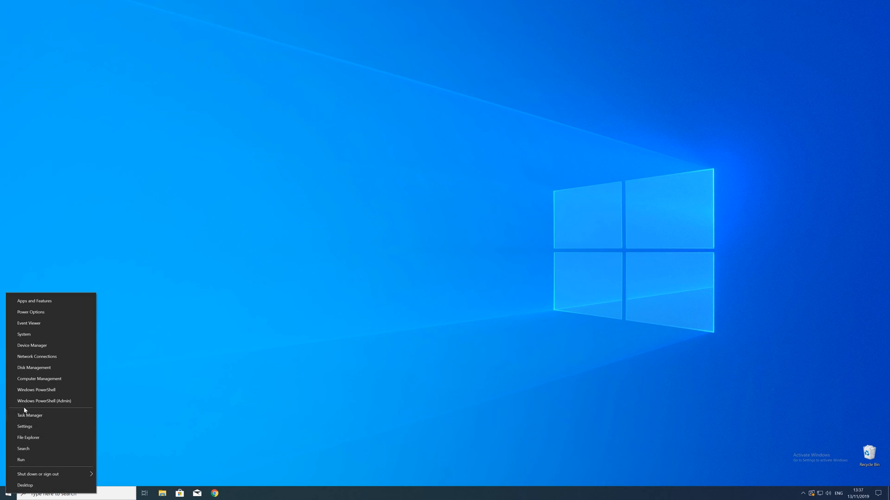
{"action": "left_click", "coordinate": [24, 426]}
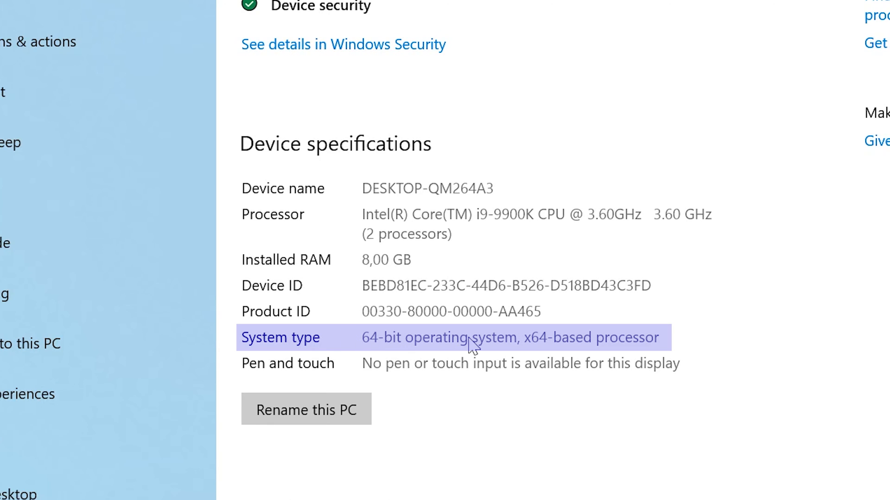
{"action": "mouse_move", "coordinate": [241, 340]}
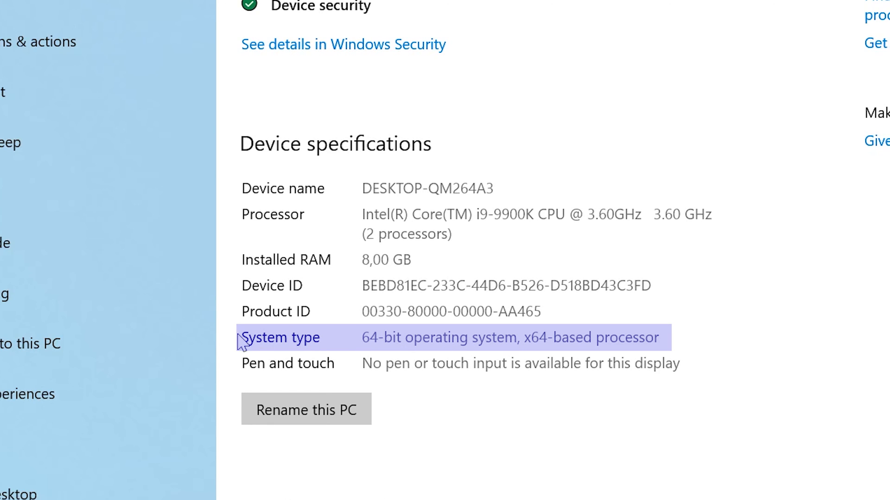
{"action": "mouse_move", "coordinate": [233, 344]}
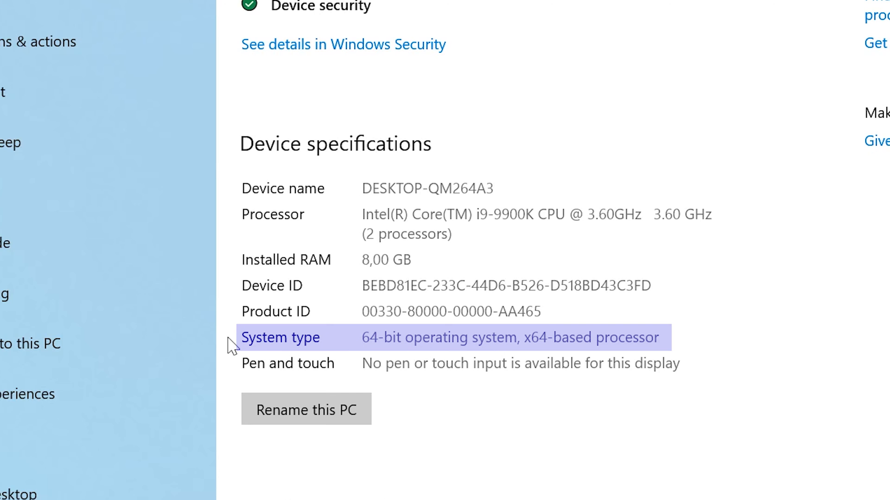
{"action": "mouse_move", "coordinate": [232, 346]}
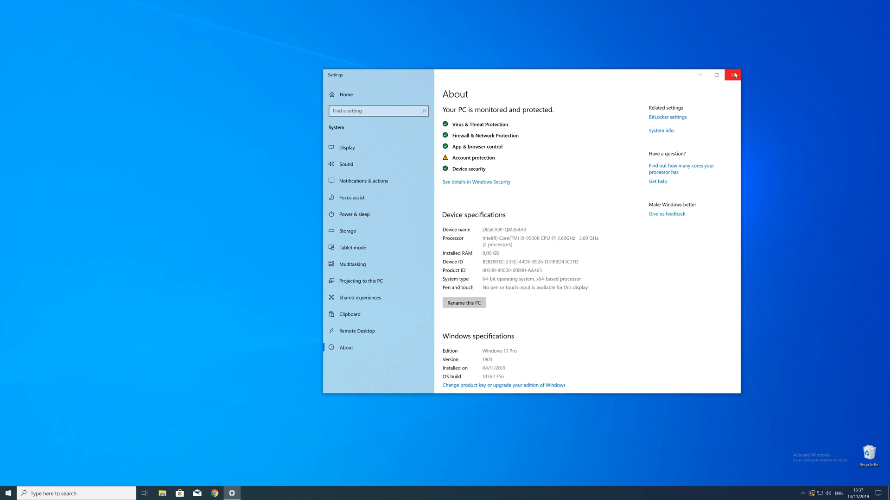
- Close Settings and load the sts-tutorial vcredistributable2019 page in Chrome
{"action": "left_click", "coordinate": [732, 74]}
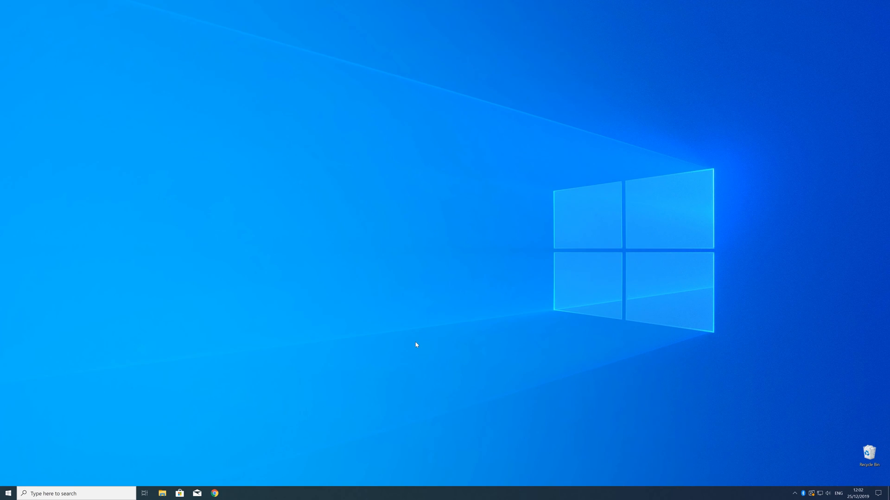
{"action": "mouse_move", "coordinate": [184, 486]}
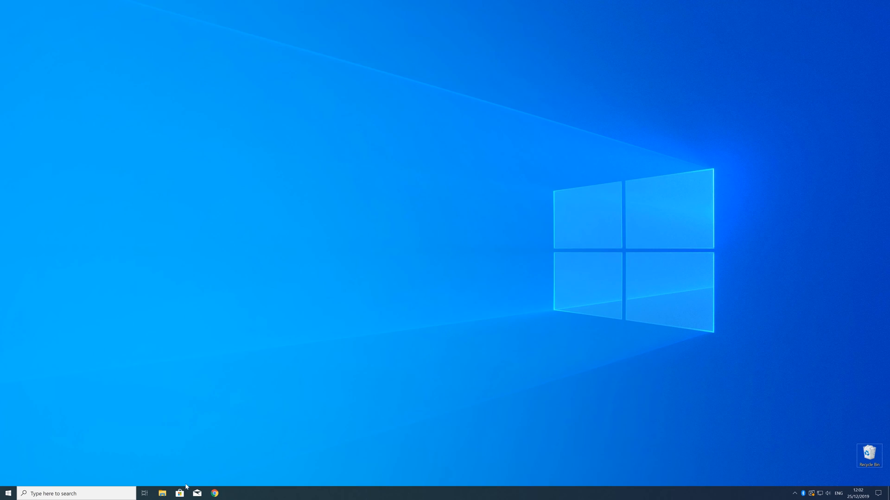
{"action": "left_click", "coordinate": [215, 493]}
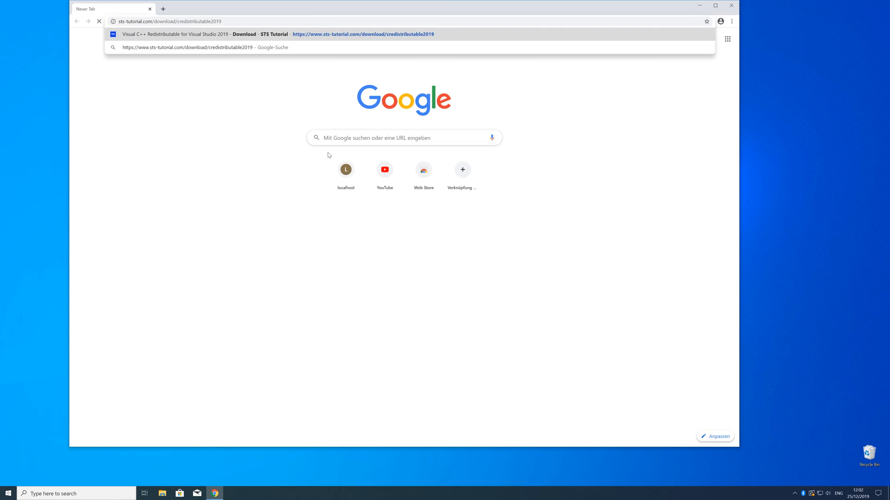
{"action": "left_click", "coordinate": [363, 35]}
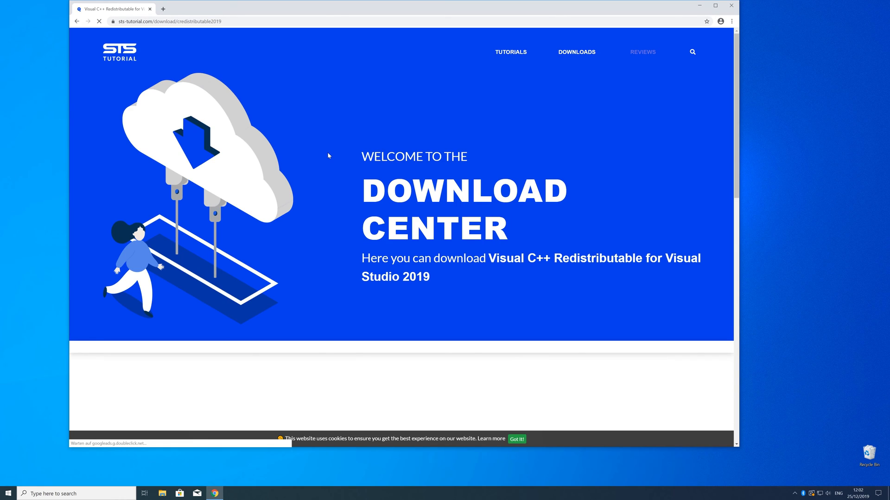
- Start downloading vc_redist.x64.exe from the STS Tutorial download center
{"action": "scroll", "scroll_direction": "down", "scroll_amount": 3}
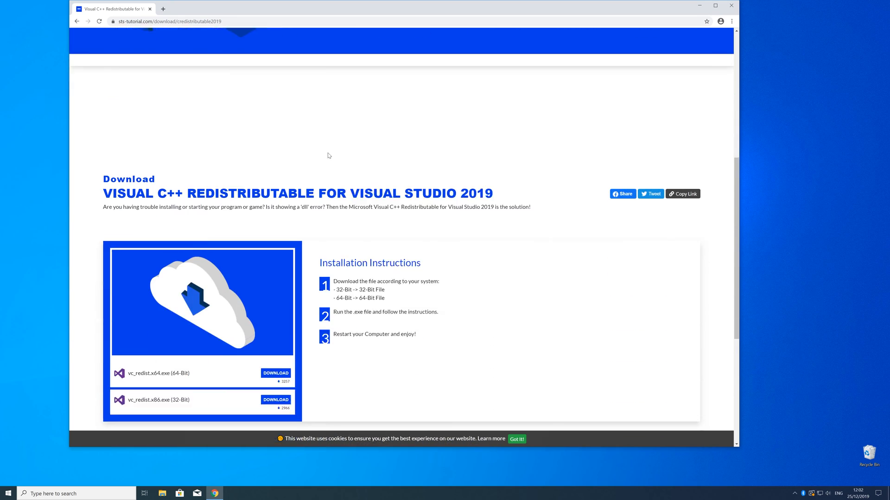
{"action": "scroll", "scroll_direction": "down", "scroll_amount": 3}
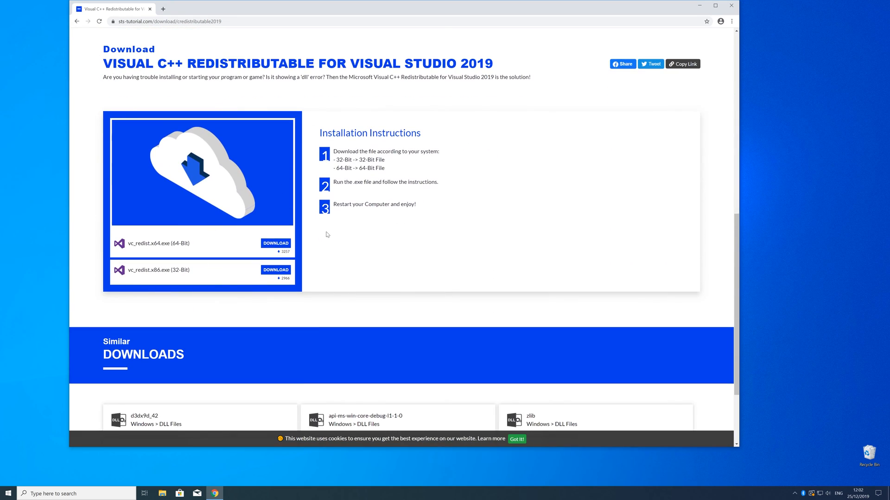
{"action": "left_click", "coordinate": [275, 244]}
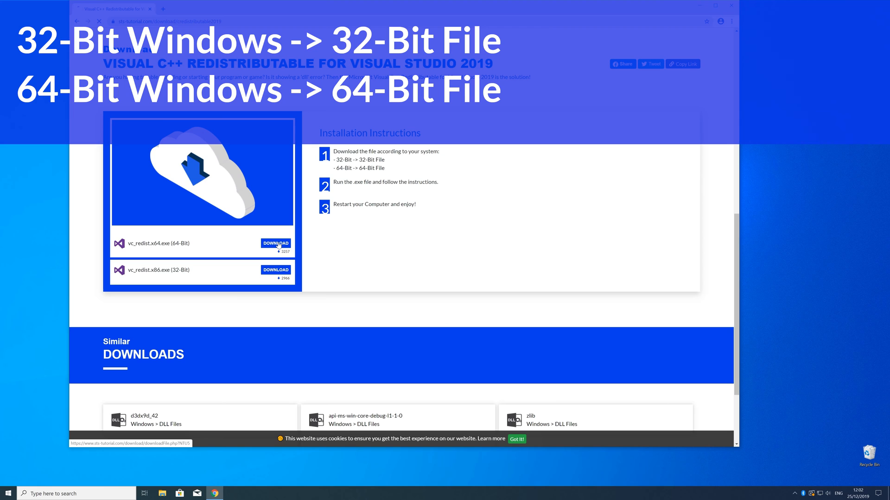
{"action": "left_click", "coordinate": [276, 244]}
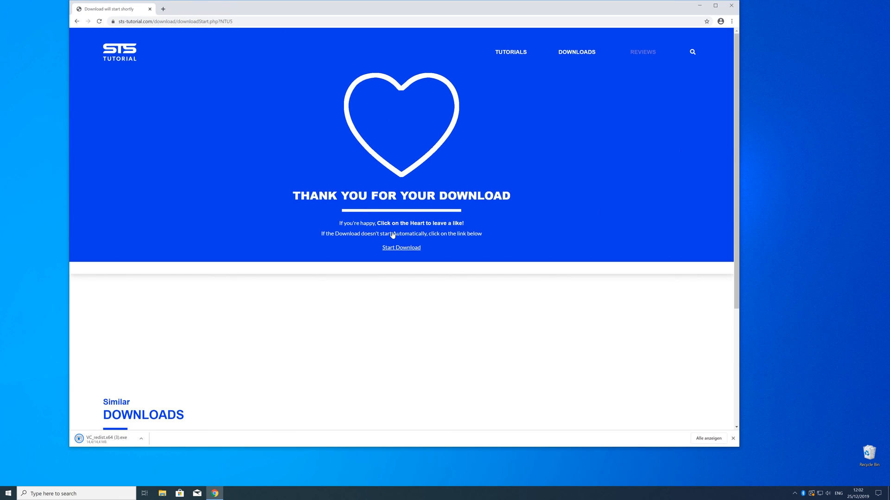
- Run vc_redist.x64.exe until setup reports successful, then close the installer
{"action": "left_click", "coordinate": [105, 439]}
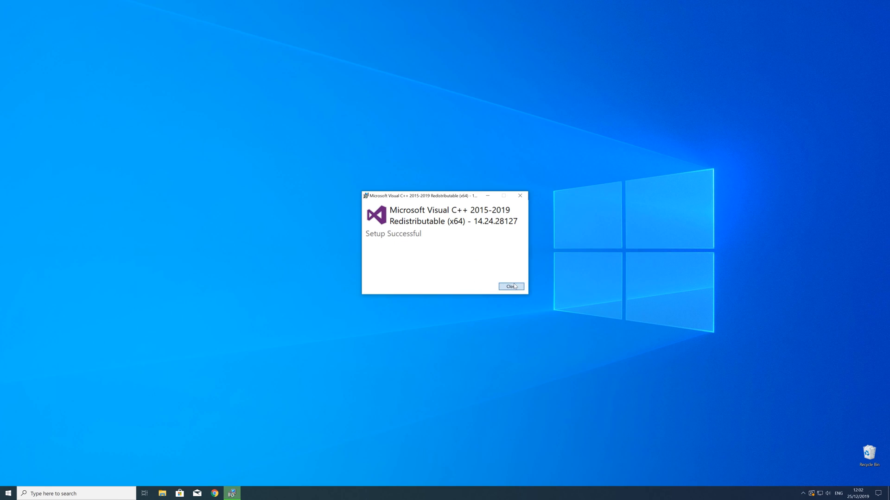
{"action": "left_click", "coordinate": [509, 287]}
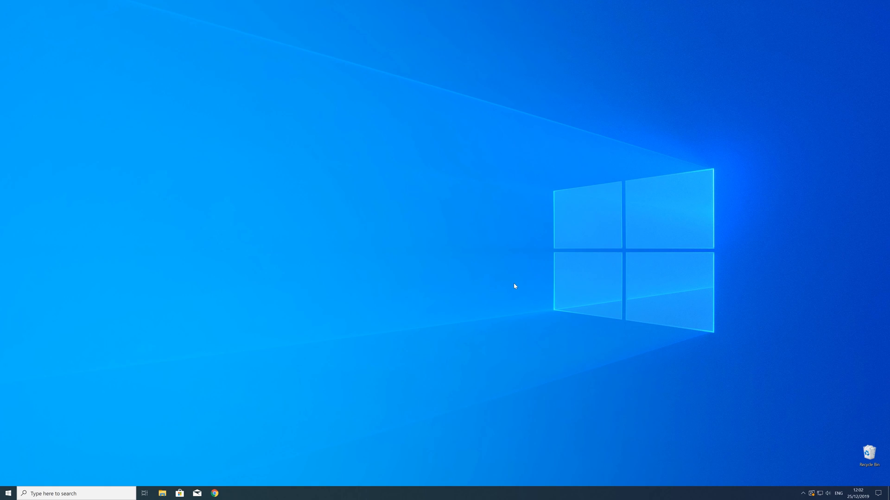